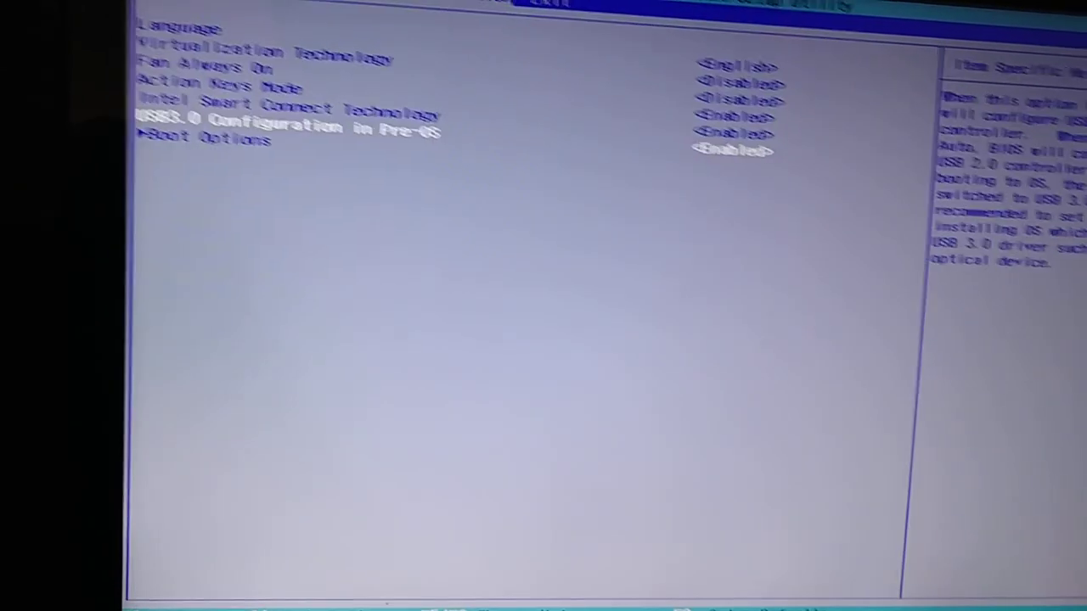
# Set USB3.0 Configuration in Pre-OS to Auto under System Configuration.
pyautogui.click(737, 149)
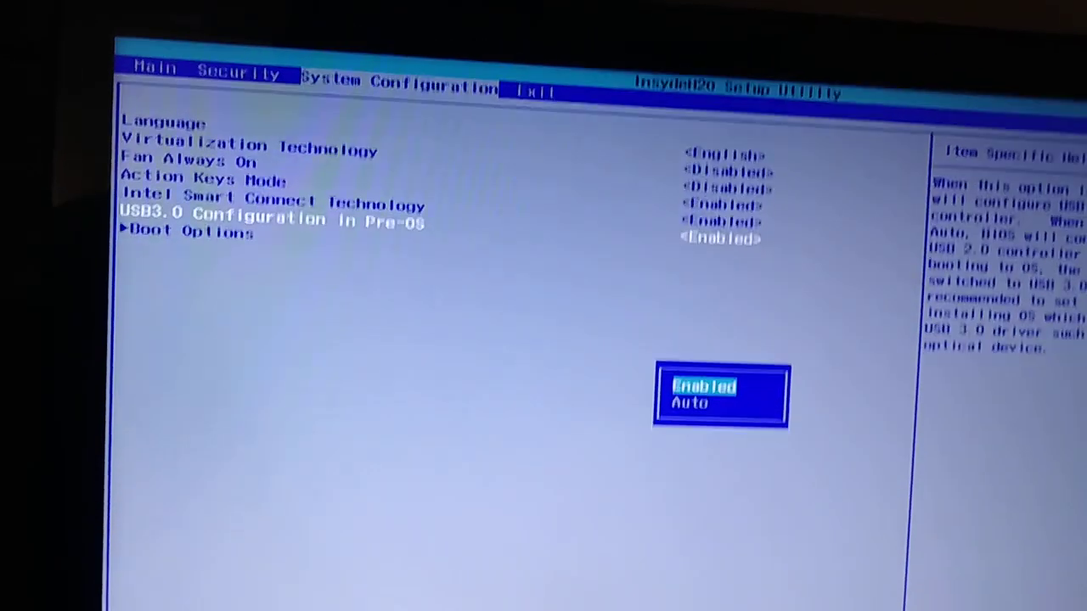
pyautogui.press('Down')
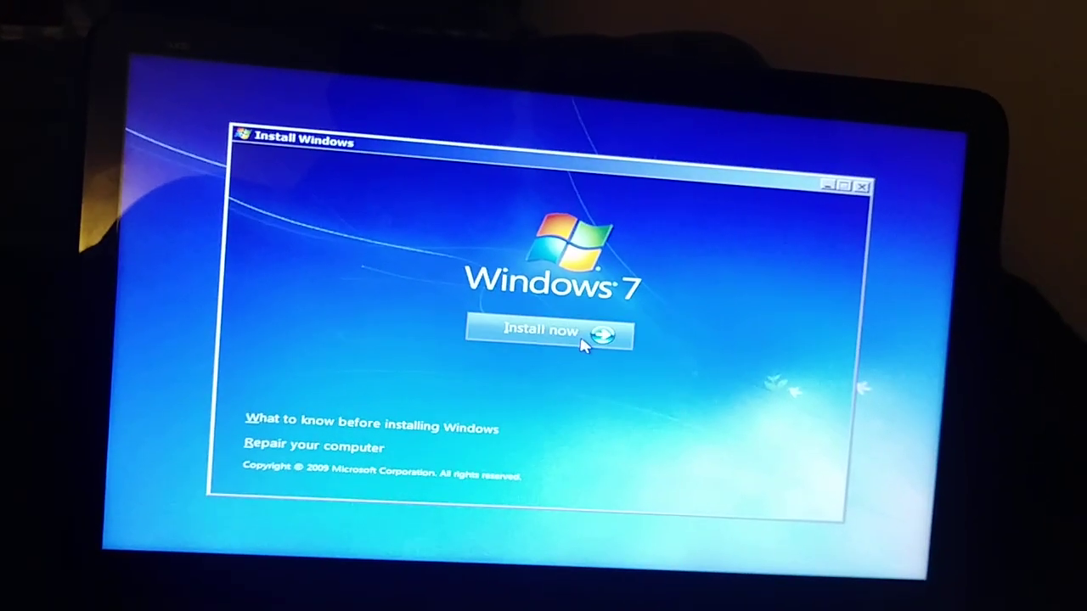
# Begin the Windows 7 installation from the welcome screen via Install now.
pyautogui.click(540, 332)
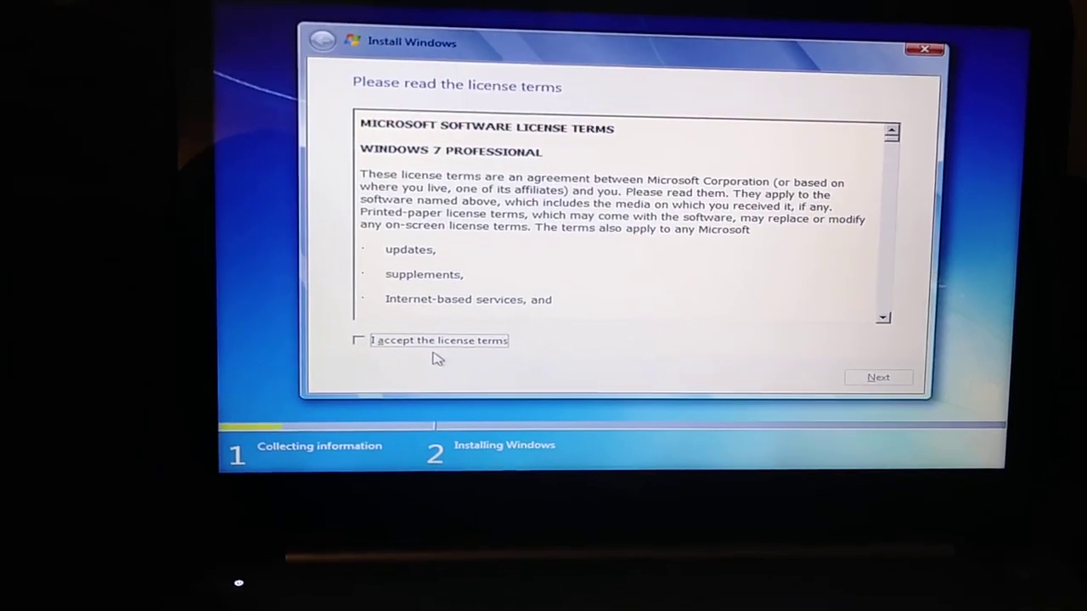
# Accept the Windows 7 Professional license terms and continue to Custom installation.
pyautogui.click(357, 340)
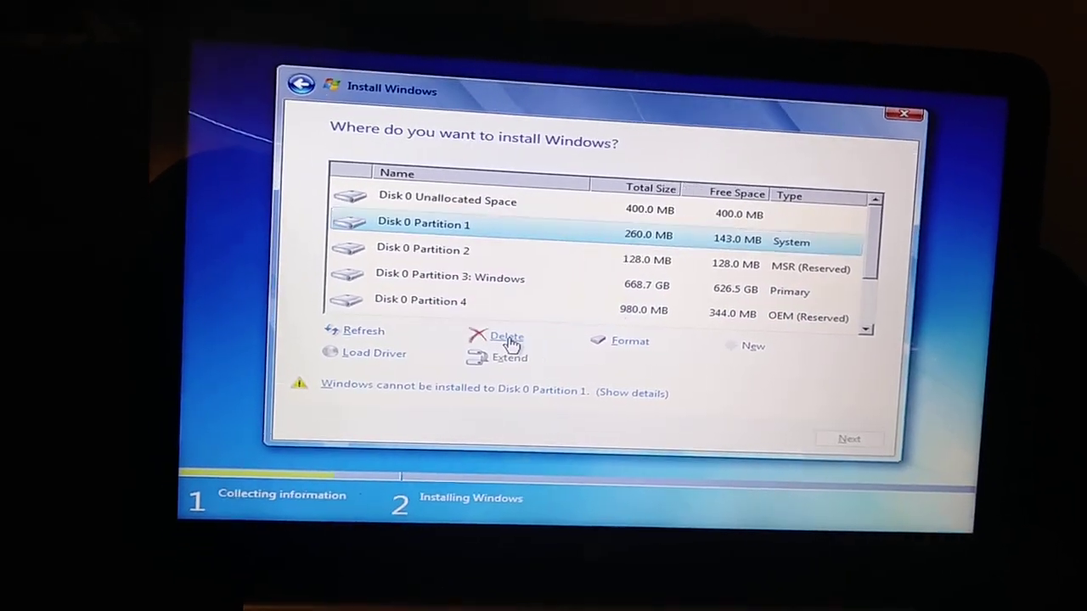
# Delete Disk 0 Partitions 1, 2 and 3, confirming each removal.
pyautogui.click(505, 336)
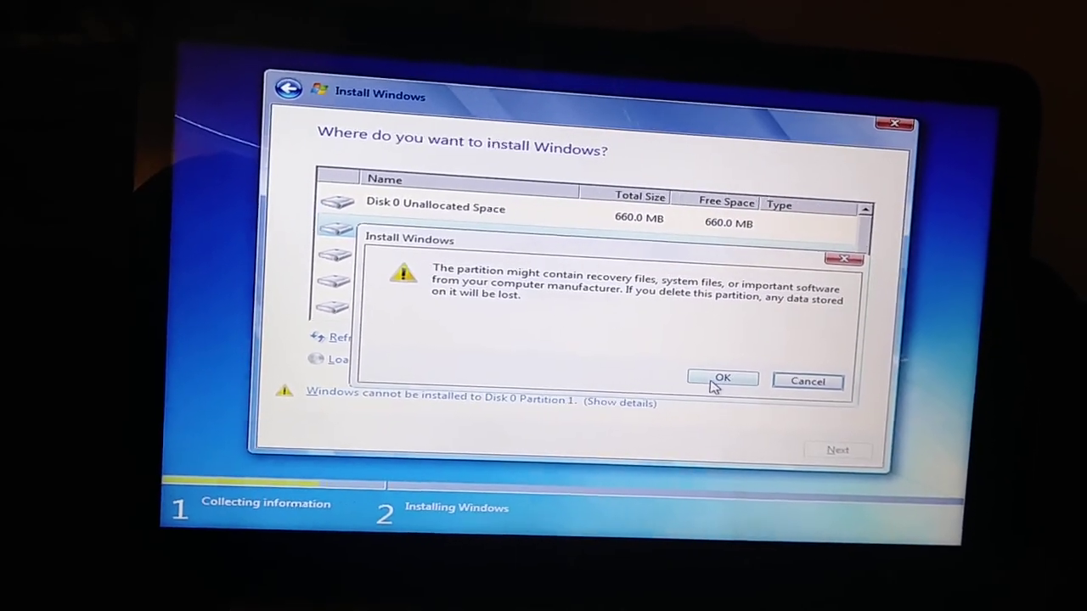
pyautogui.click(724, 378)
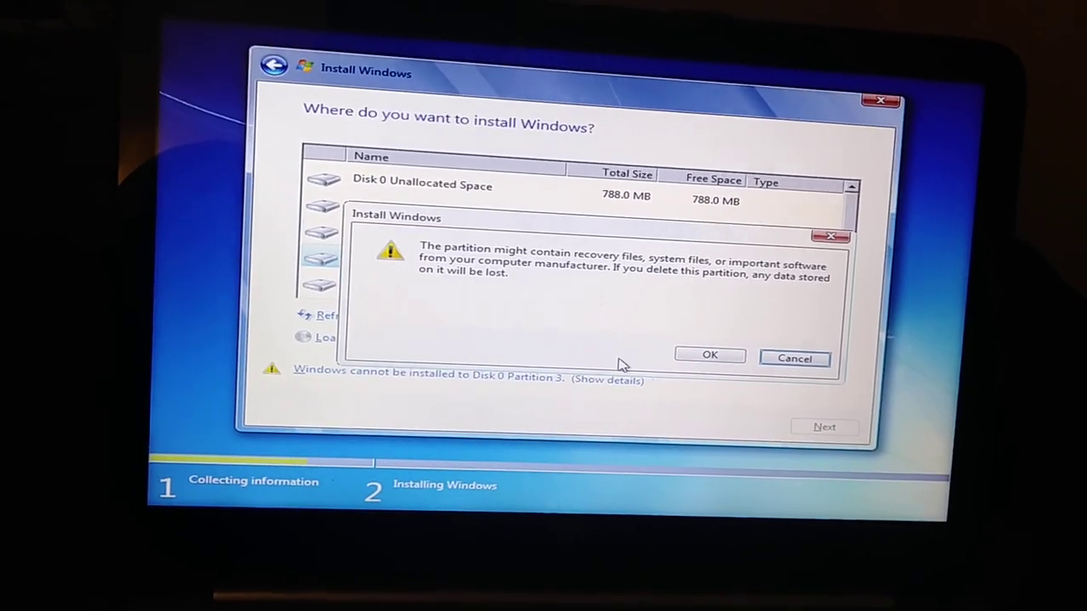
pyautogui.click(710, 357)
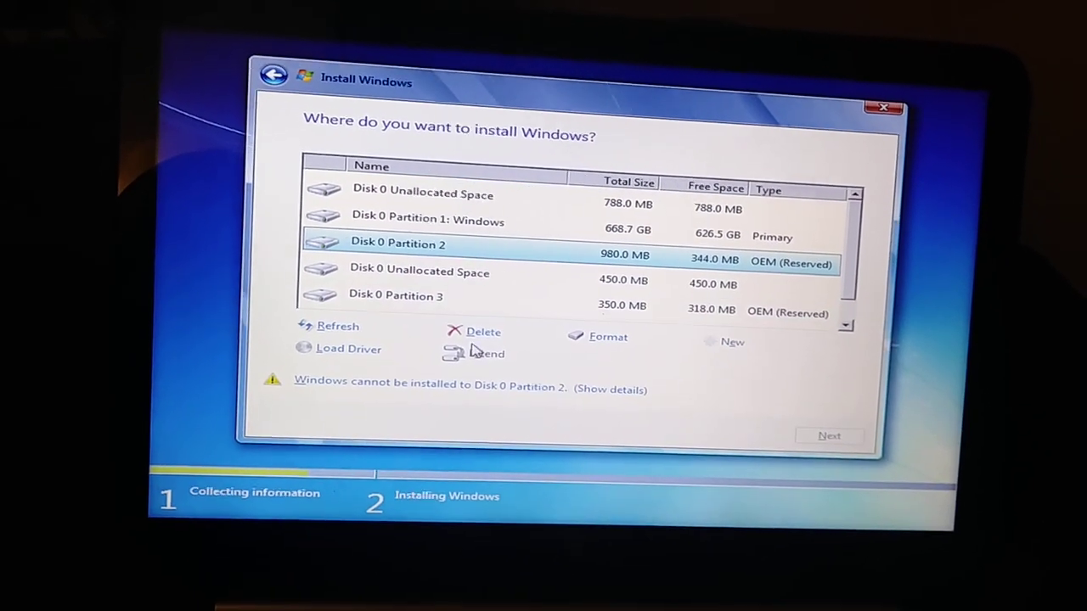
pyautogui.click(481, 331)
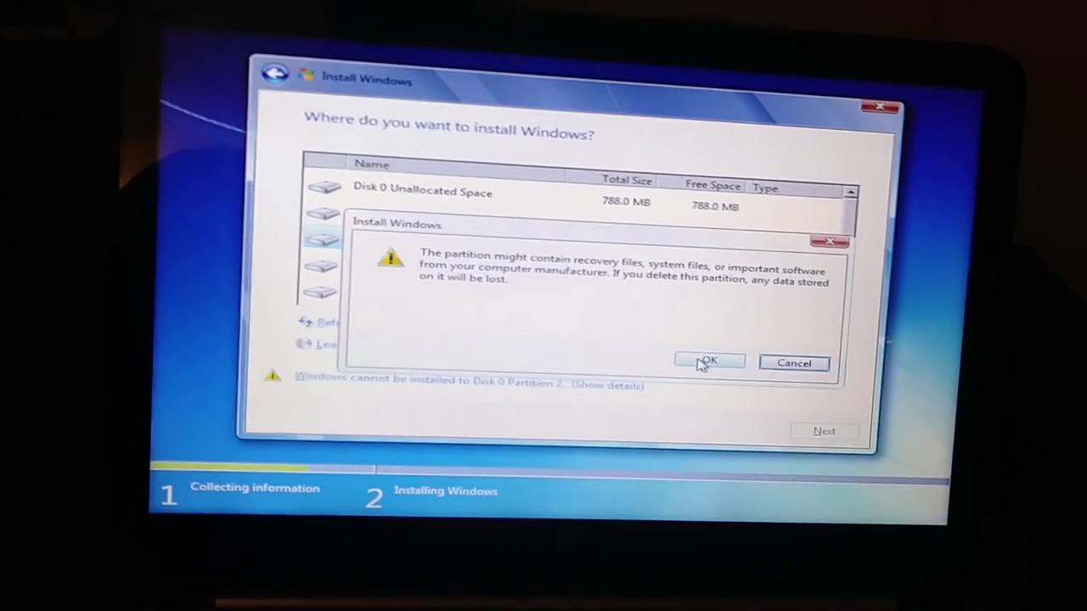
pyautogui.click(710, 362)
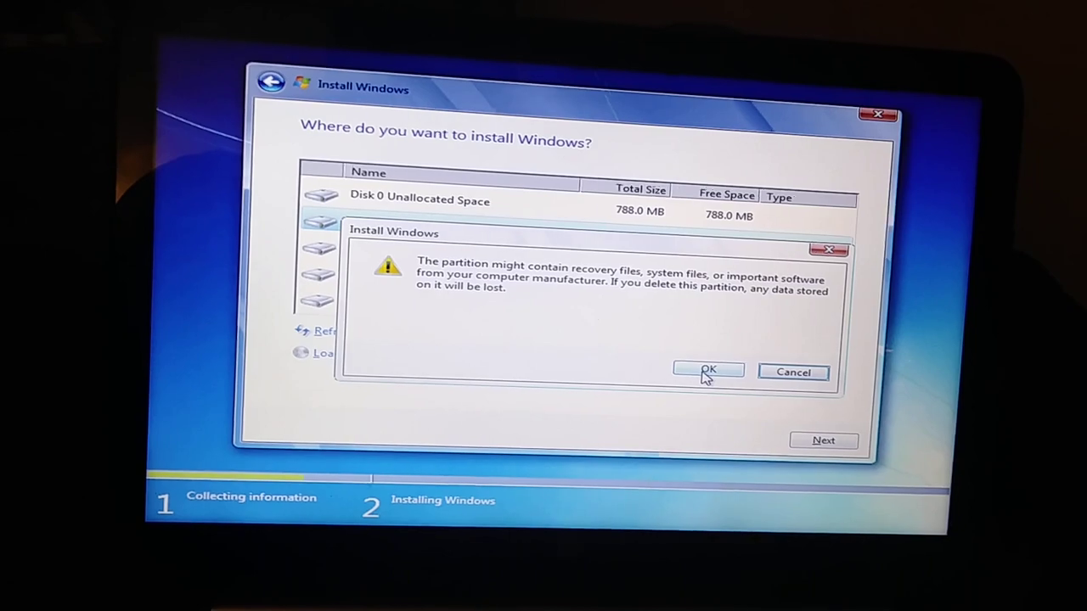
pyautogui.click(708, 370)
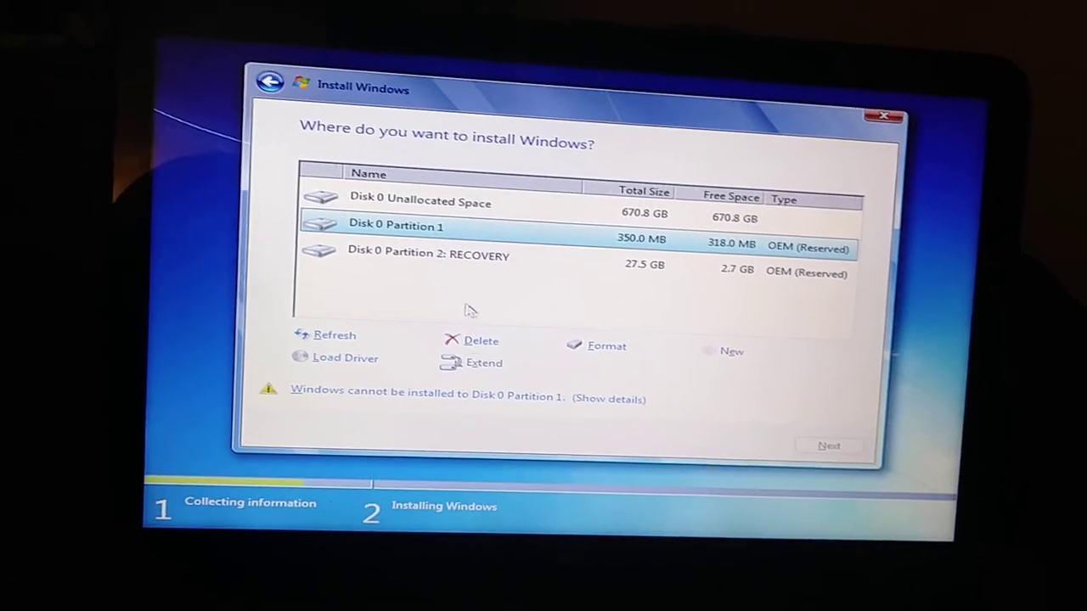
# Delete the 350 MB OEM and RECOVERY partitions, leaving 698.6 GB unallocated.
pyautogui.click(479, 340)
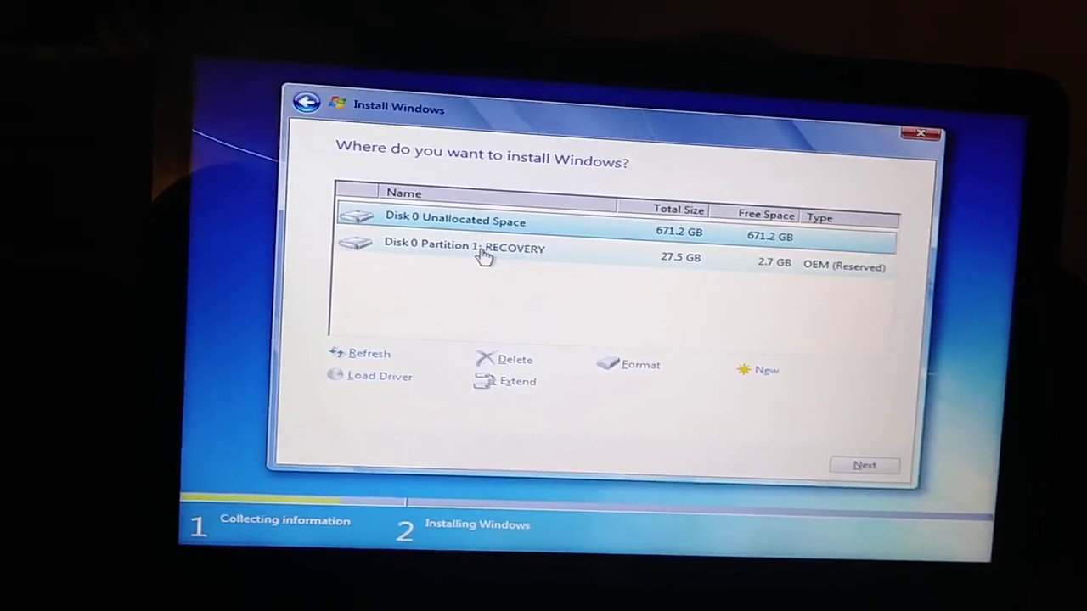
pyautogui.click(512, 360)
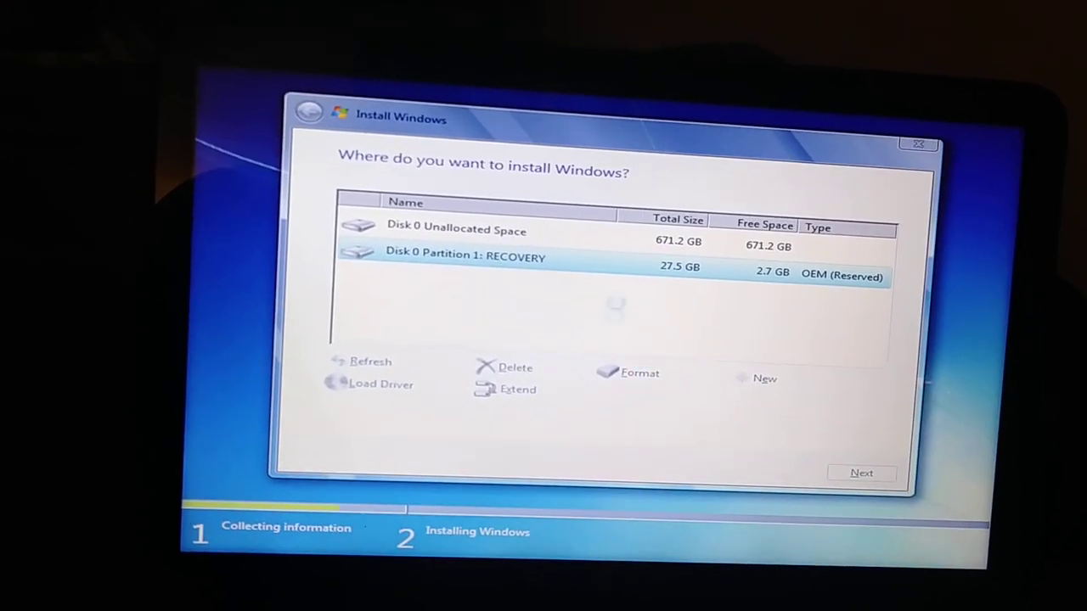
pyautogui.click(499, 366)
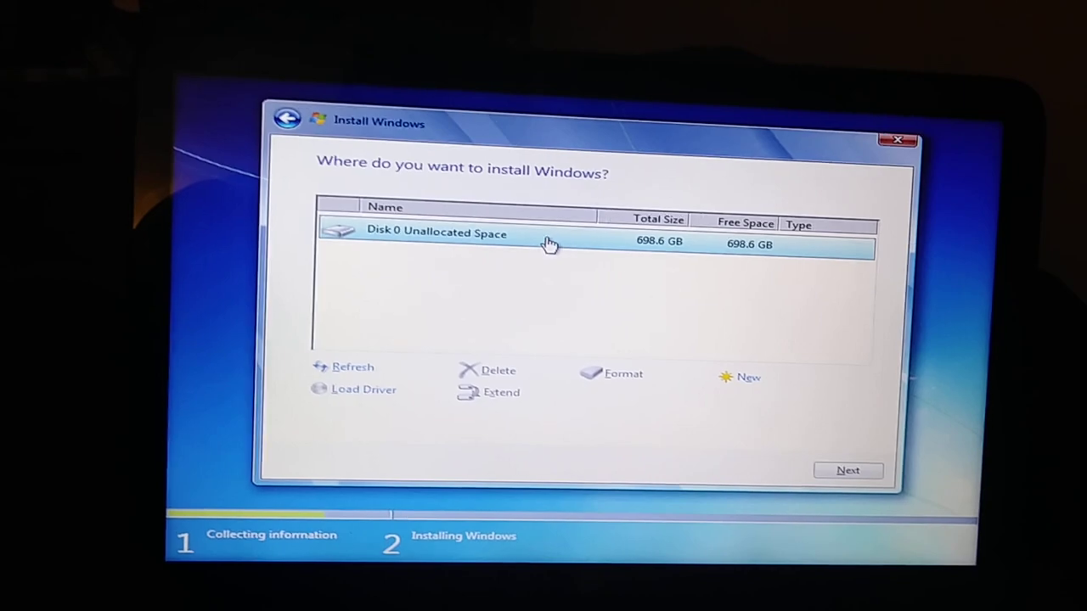